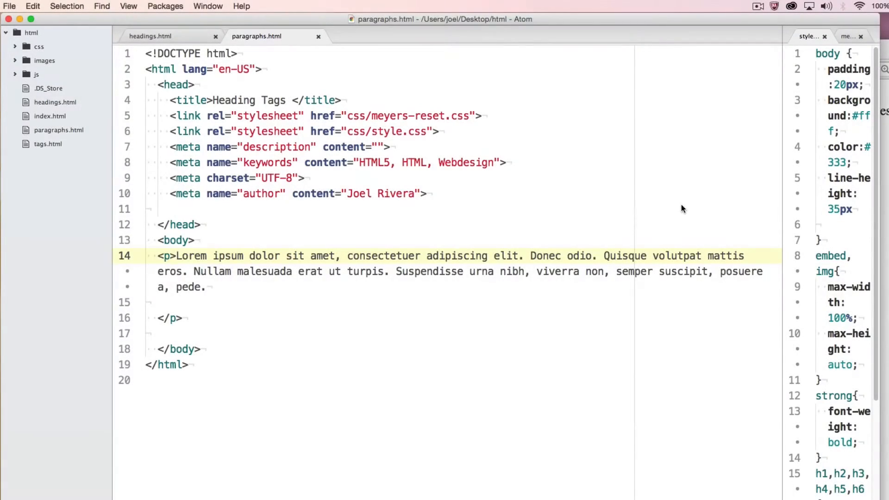
- Pull the </p> closing tag up directly under the Lorem ipsum text
left_click(177, 256)
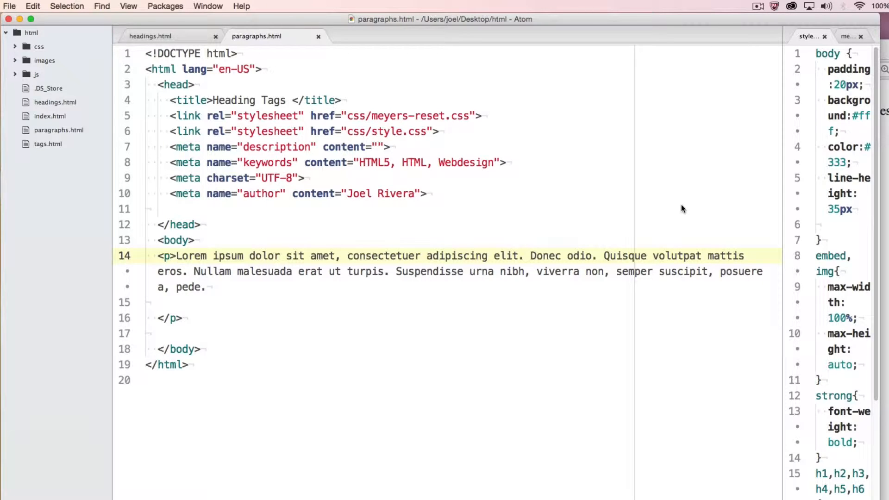
left_click(176, 255)
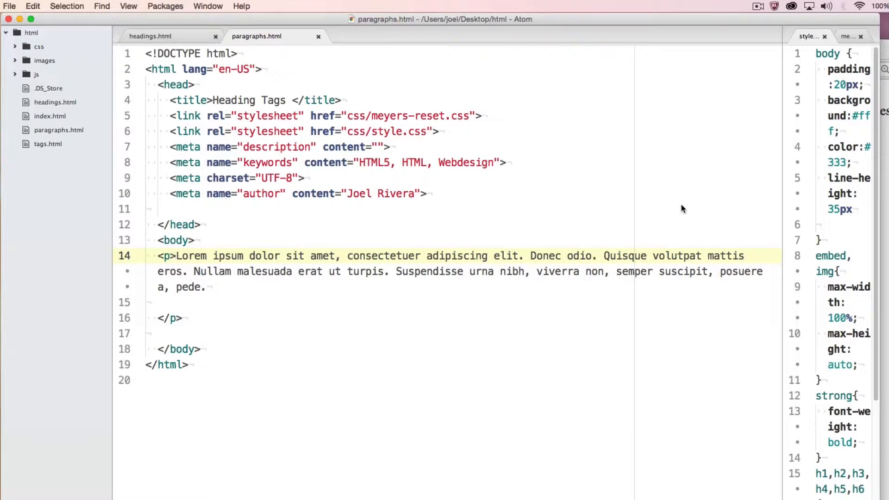
left_click(176, 256)
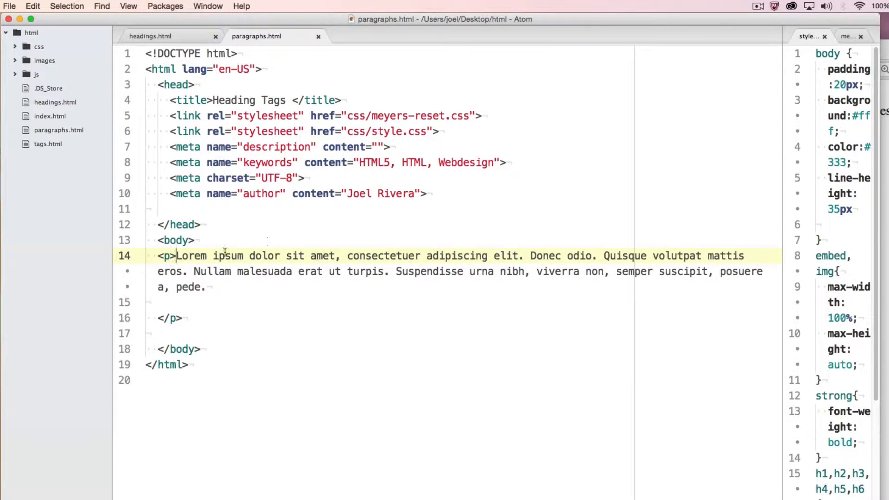
left_click(159, 256)
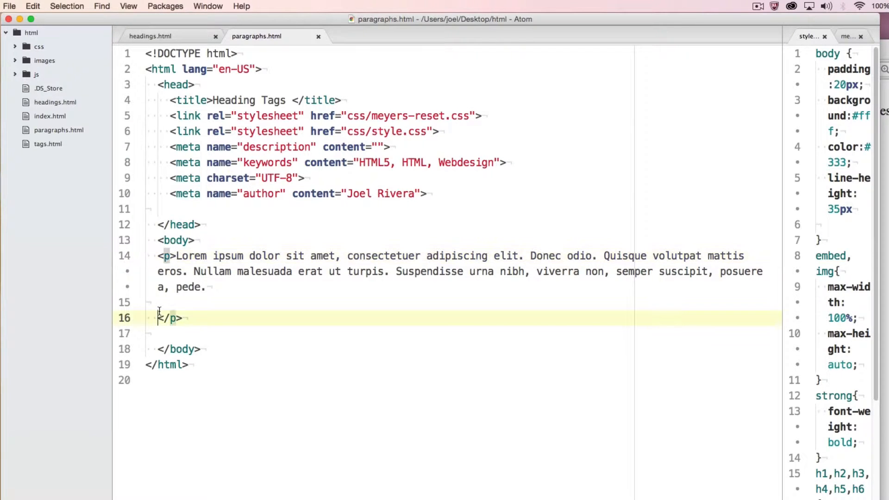
key("Backspace")
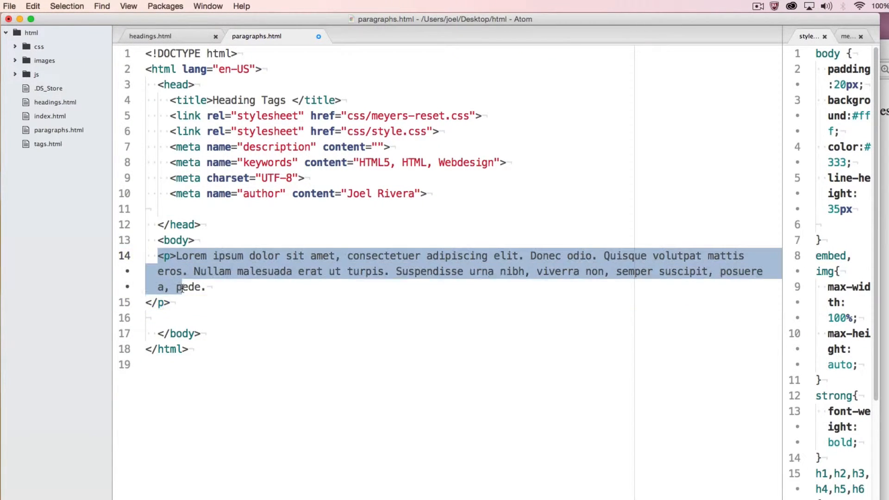
- Copy the paragraph and paste it so paragraphs.html holds three paragraphs
right_click(181, 287)
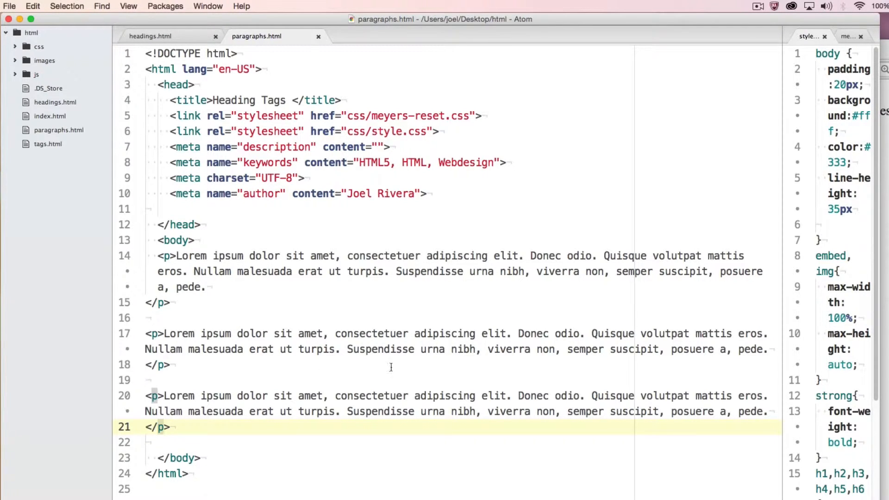
left_click(172, 427)
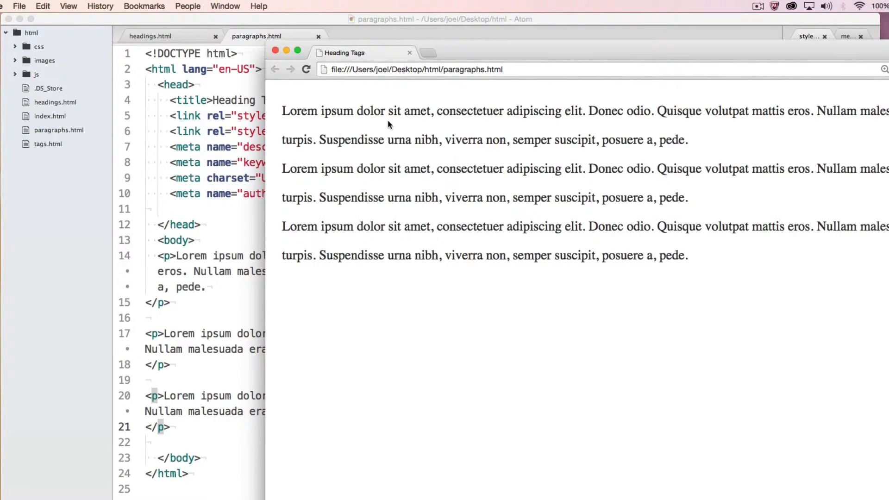
mouse_move(385, 187)
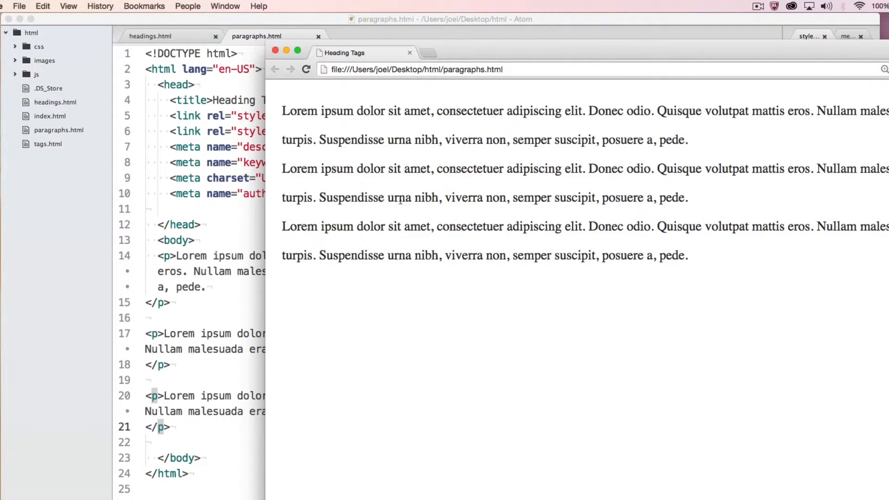
mouse_move(383, 191)
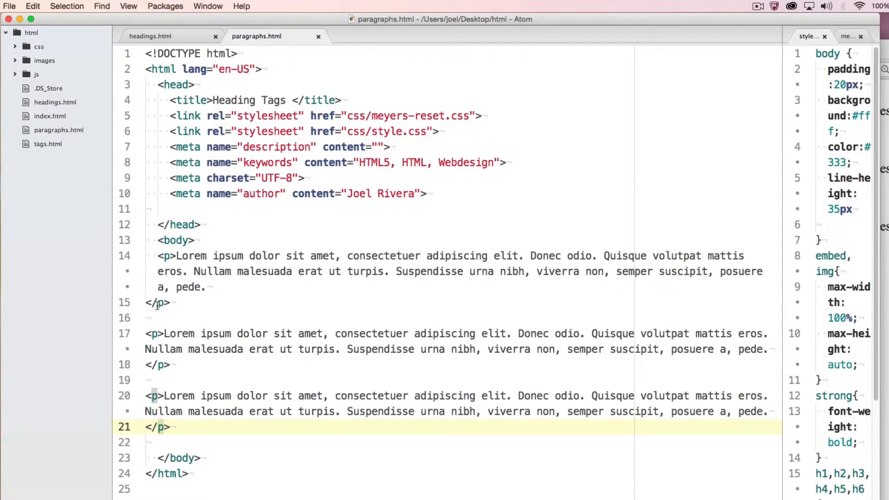
- Add a p { color:red; } rule at the end of css/style.css
left_click(173, 427)
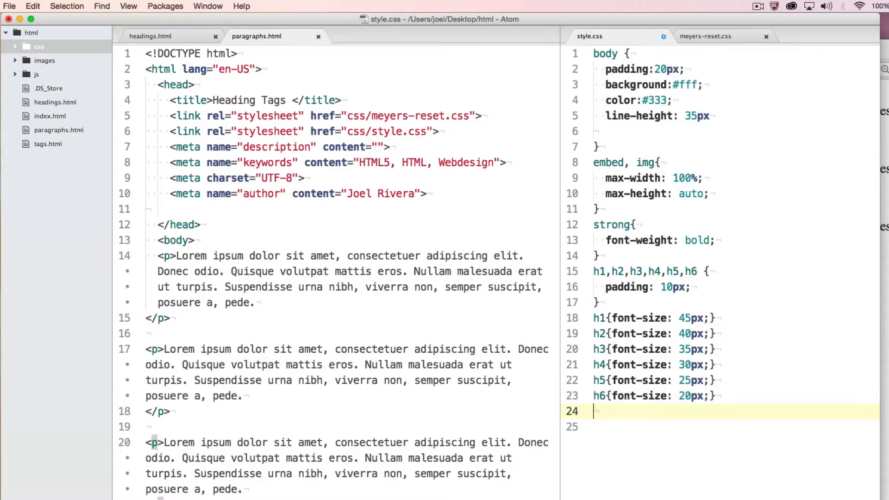
type("p")
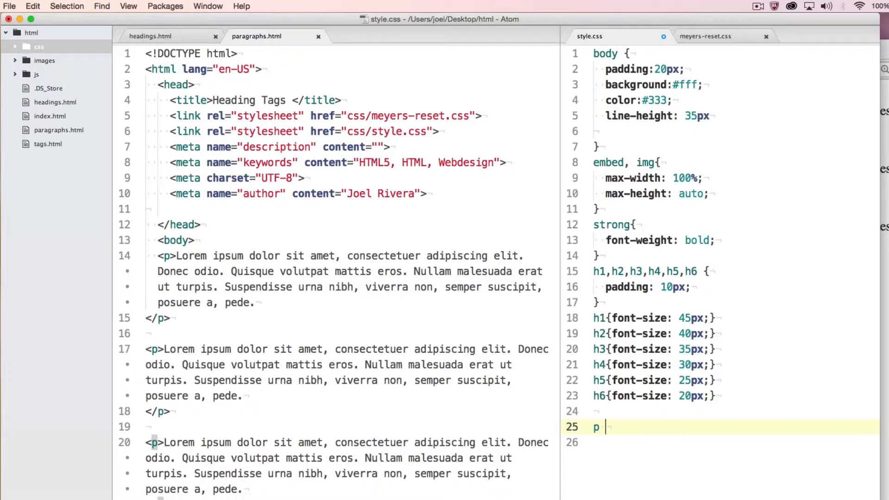
type("{}")
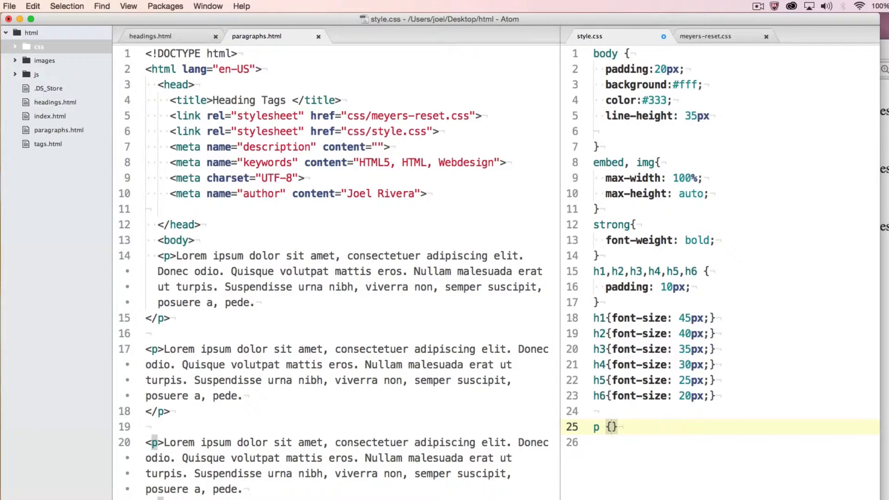
type("c")
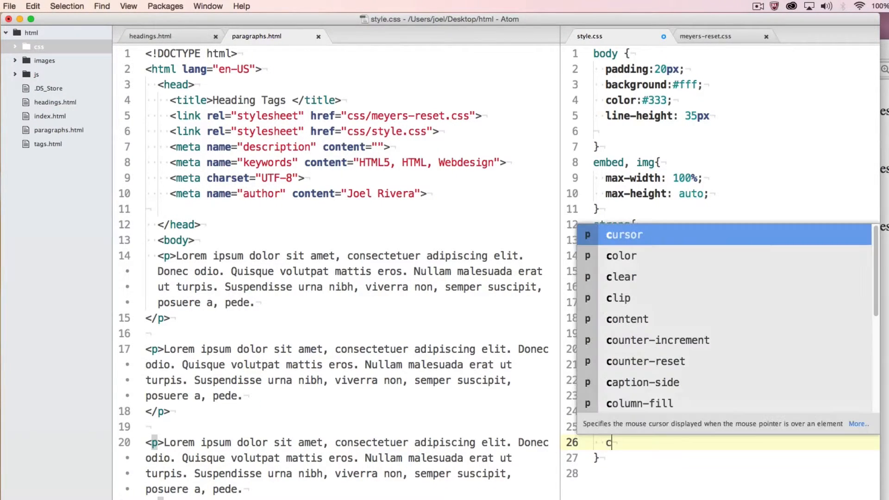
type("olor")
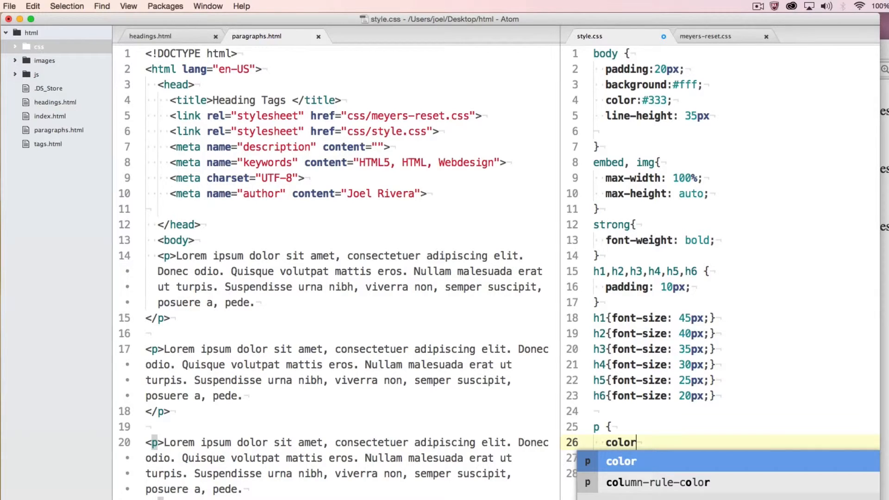
type(":red;")
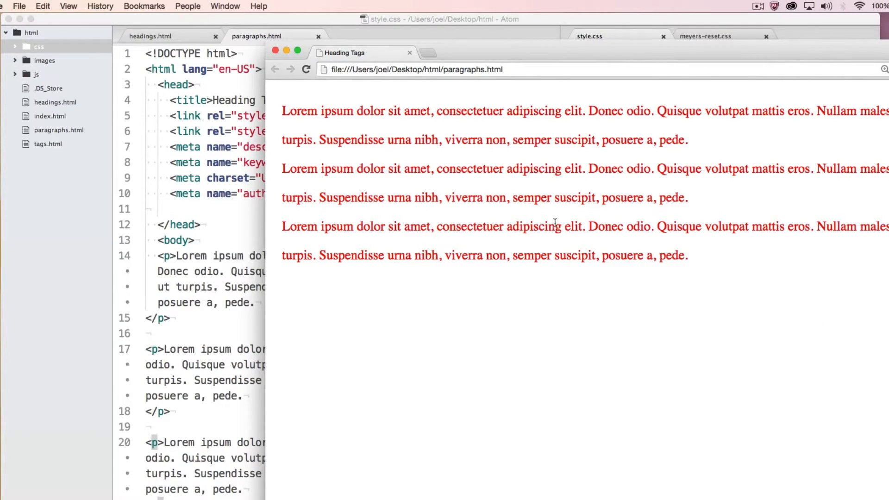
mouse_move(218, 231)
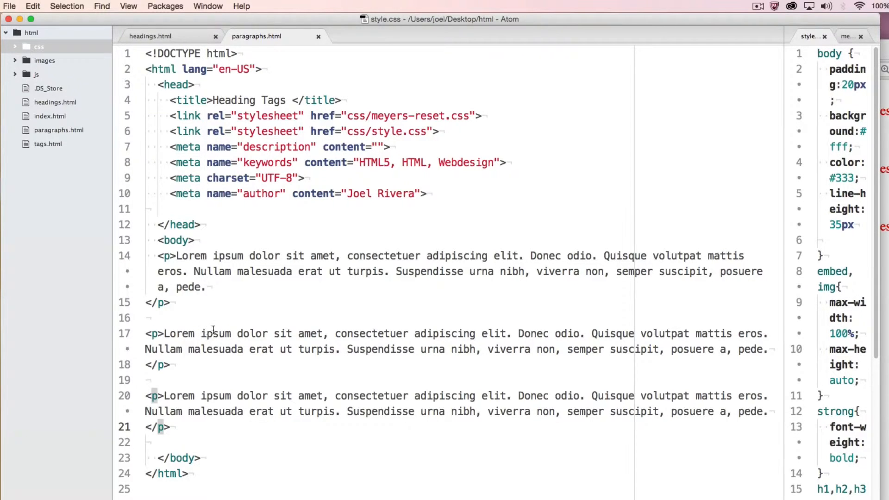
mouse_move(267, 320)
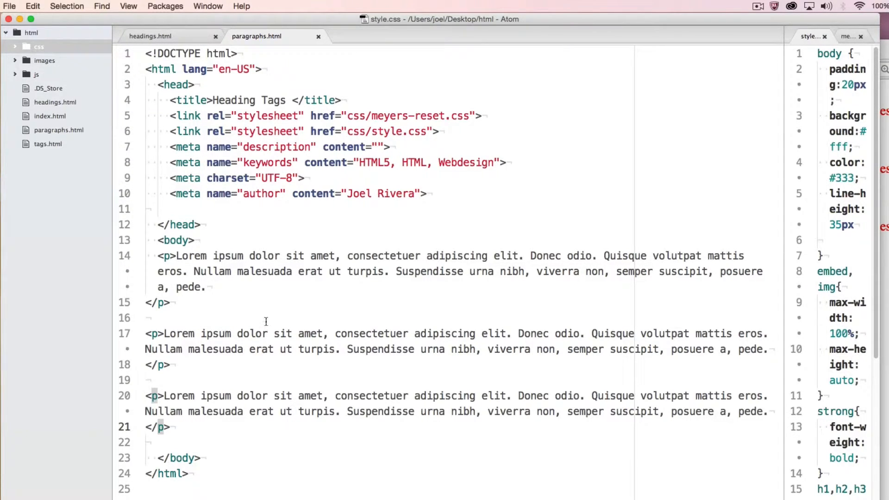
mouse_move(304, 318)
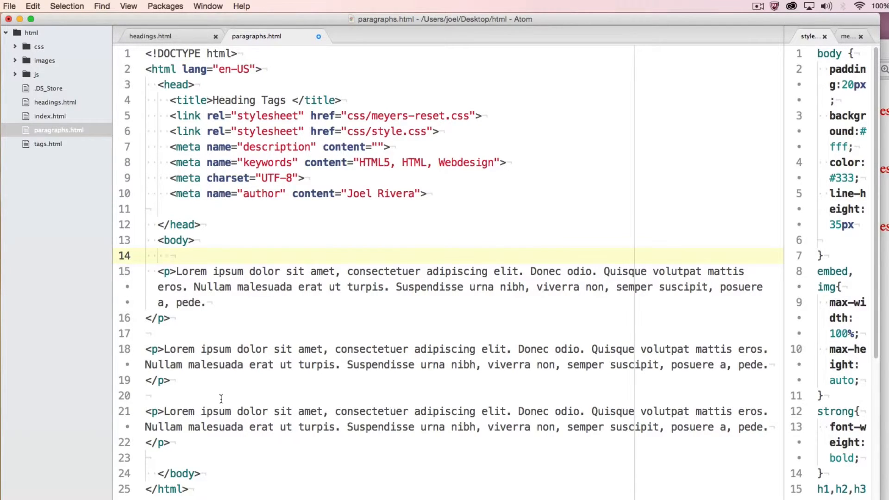
- Insert a blank indented line right after the opening body tag
left_click(171, 256)
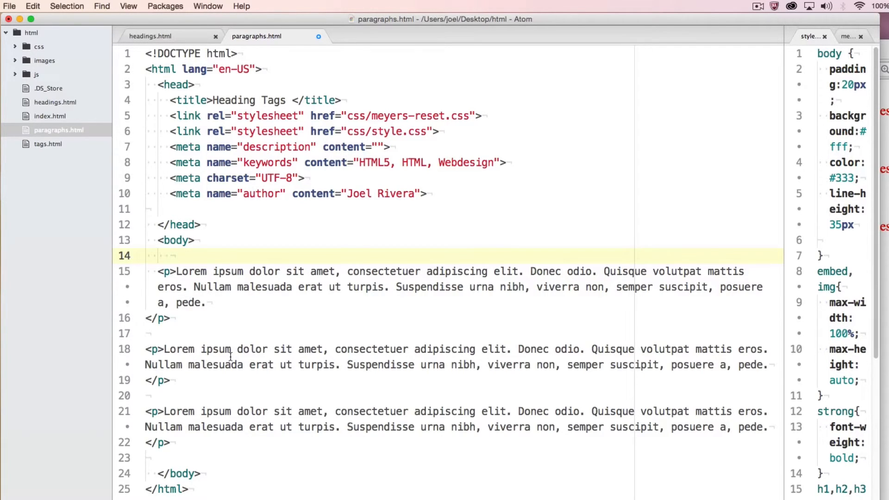
left_click(172, 256)
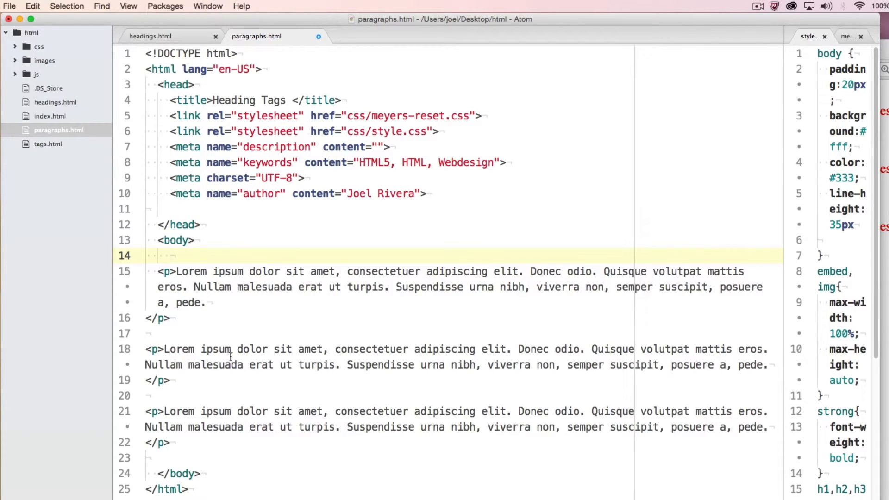
left_click(173, 256)
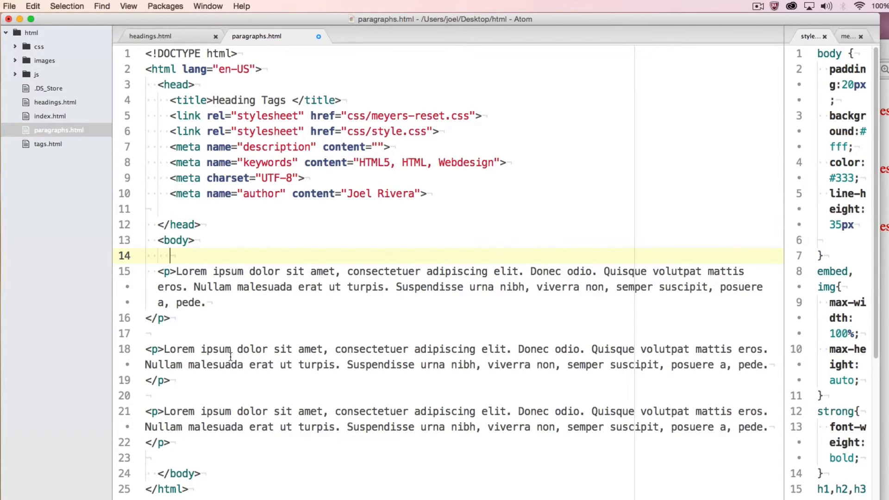